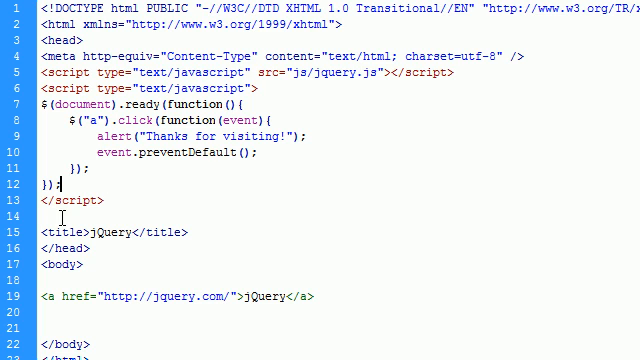
Write a <style type="text/css"> block containing a.test { font-weight: bold; } using code hints
text(<)
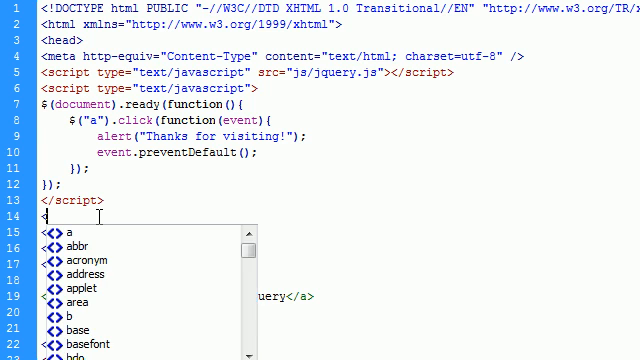
text(style type="text/css)
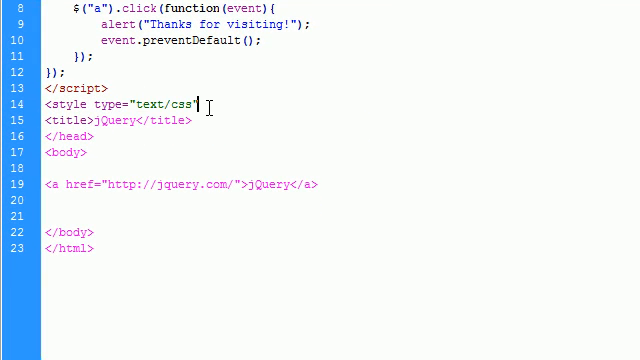
text(</style>)
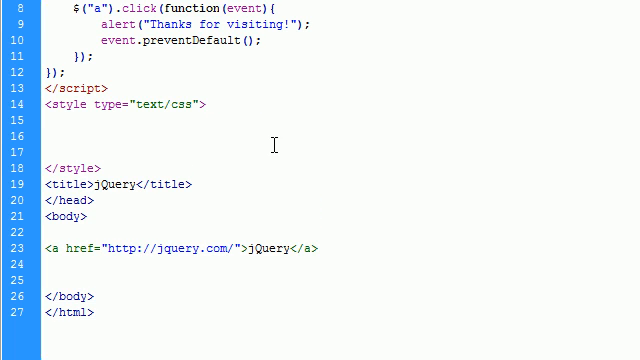
text(a.test)
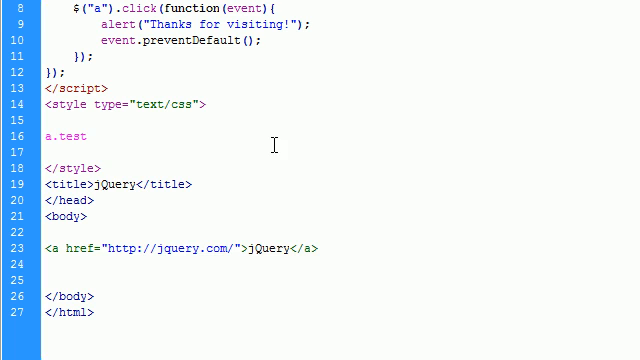
text({)
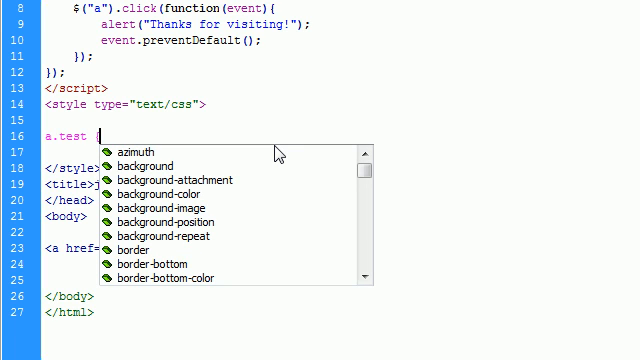
text(f)
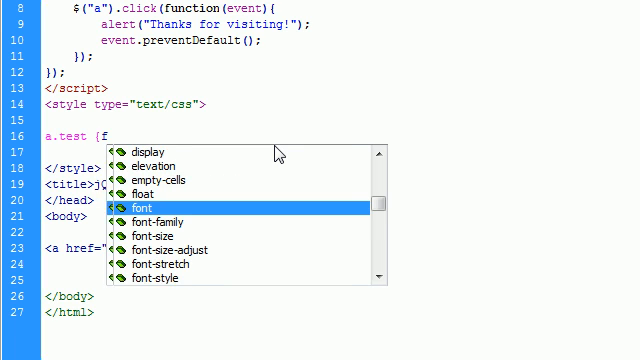
text(ont-weight:)
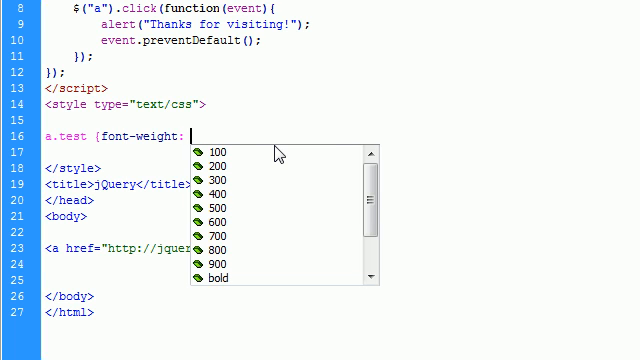
click(224, 278)
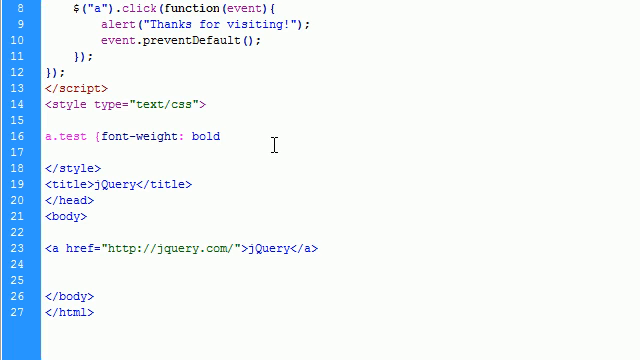
text(; })
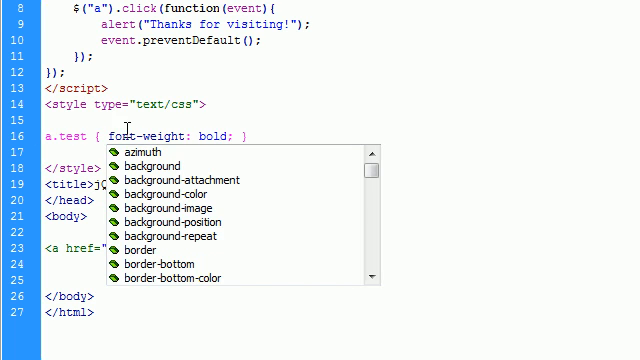
key(Escape)
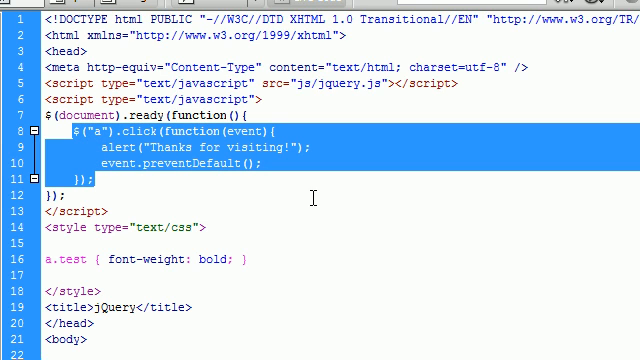
mouse_move(562, 206)
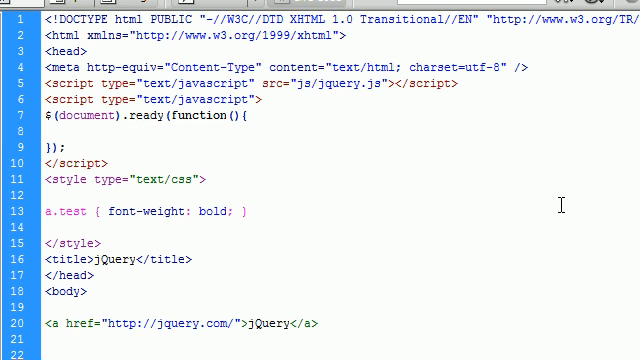
Write $("a").addClass("test"); inside the $(document).ready function
text($(a)
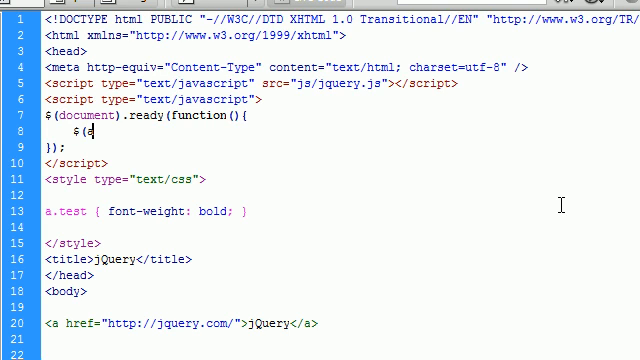
key(Backspace)
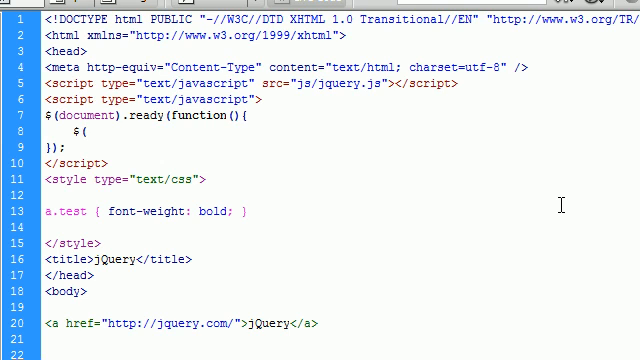
text("a"))
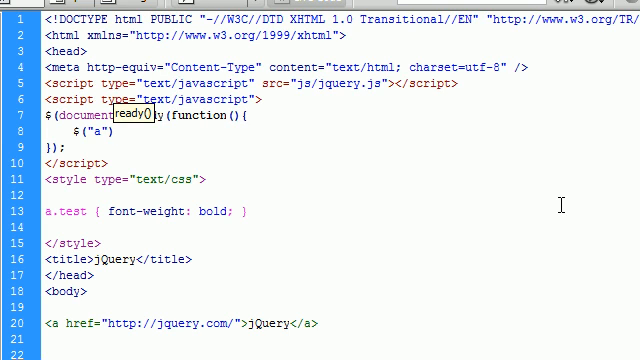
text(.addClass)
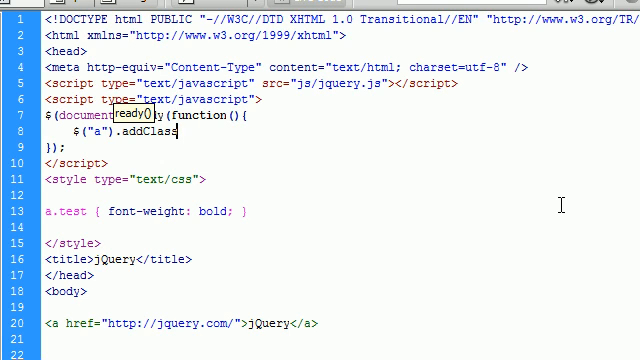
text(("test");)
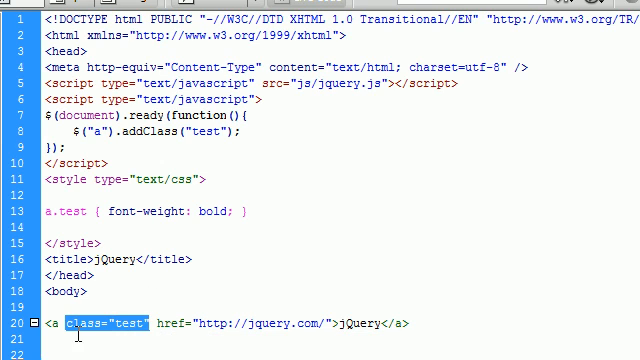
Delete class="test" from the anchor and try a duplicated removeClass("test") line before clearing the ready function
key(Delete)
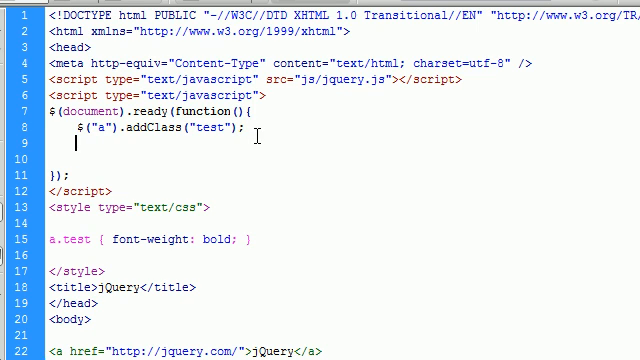
text($("a").addClass("test");)
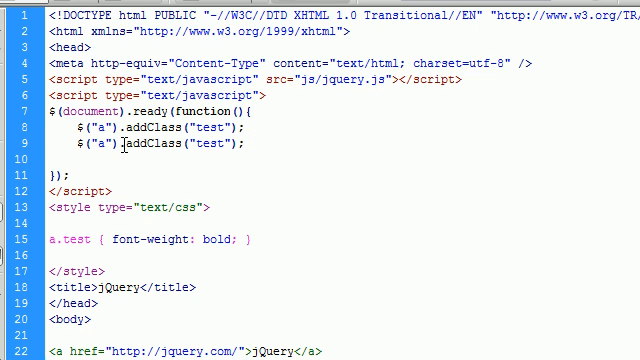
text(remove)
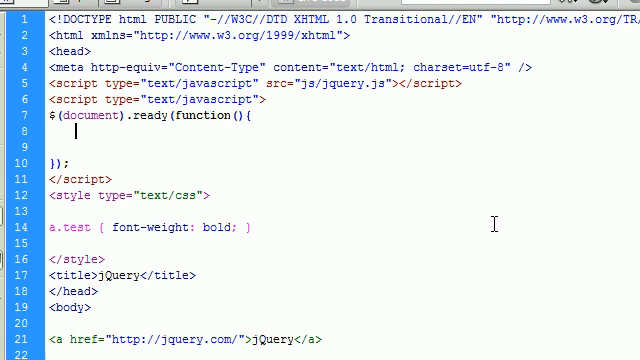
Write the anchor click handler with event.preventDefault(); and $(this).hide("slow");
text($("a").addClass("test");)
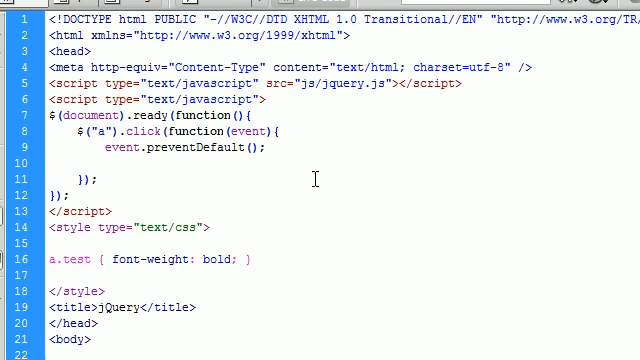
text($(this)
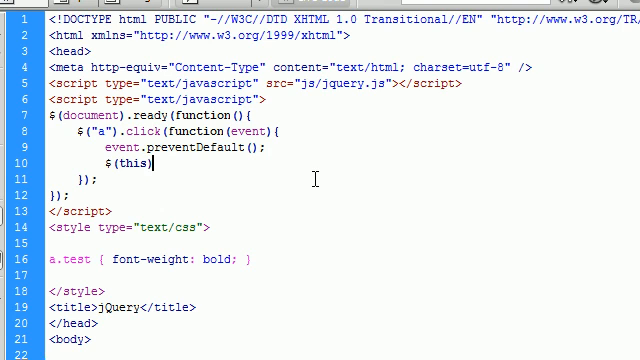
text(.hu)
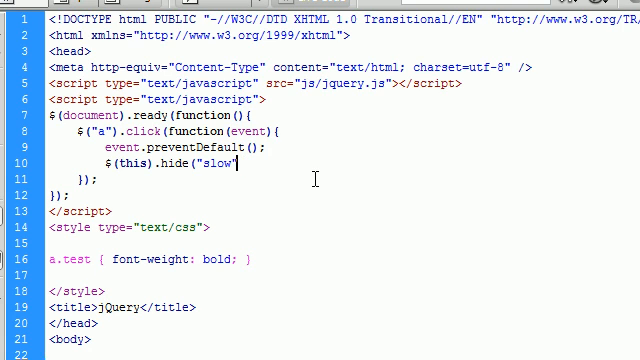
text(;)
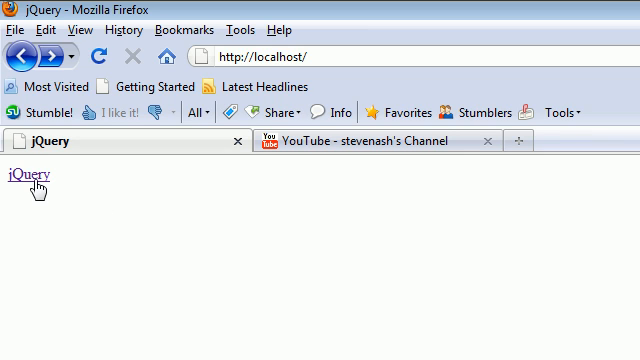
click(24, 178)
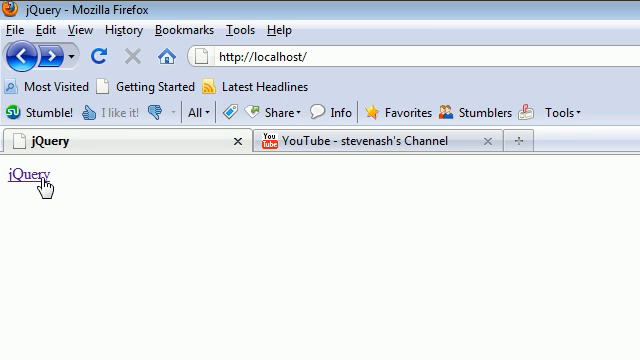
click(22, 180)
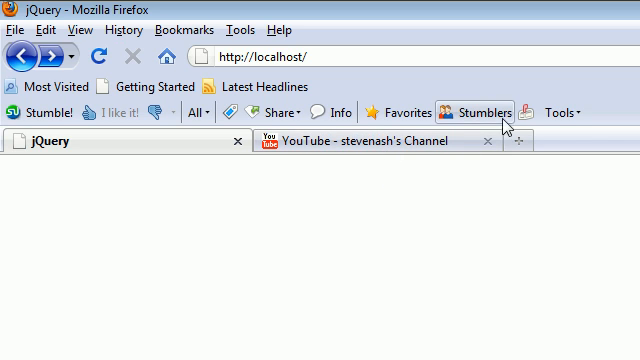
mouse_move(352, 192)
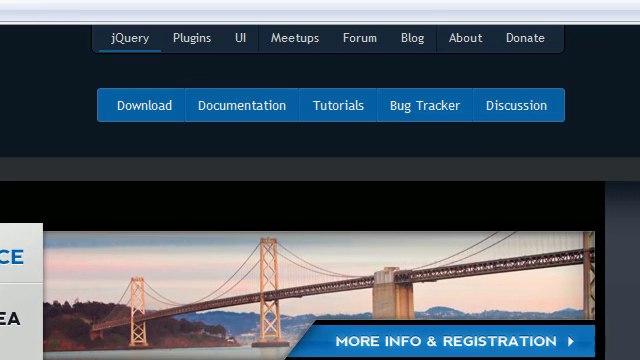
mouse_move(174, 224)
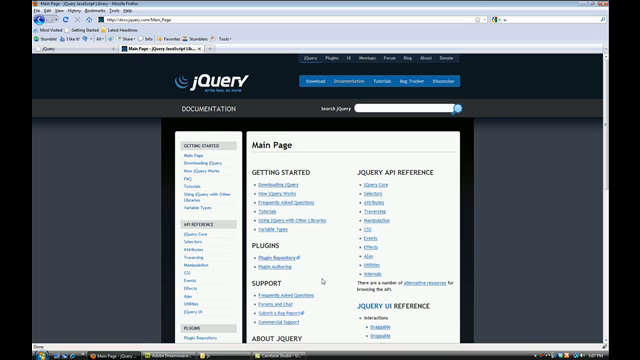
Scroll the jQuery documentation main page down to the API Reference list
scroll(down, 3)
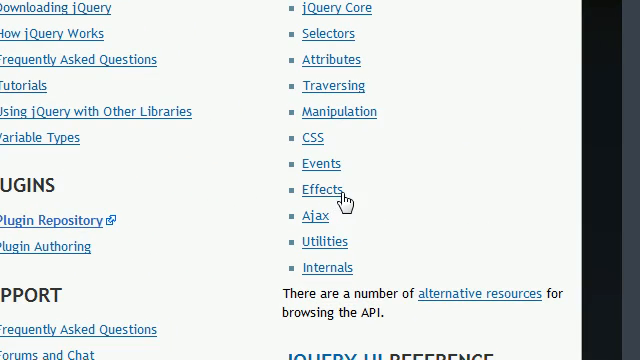
Choose Effects in the API reference and scroll to the .hide() entry
click(320, 192)
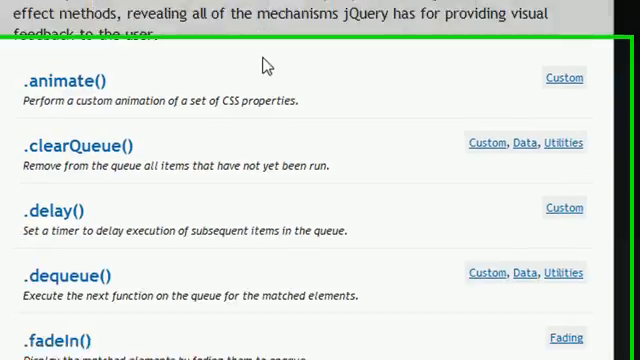
scroll(down, 3)
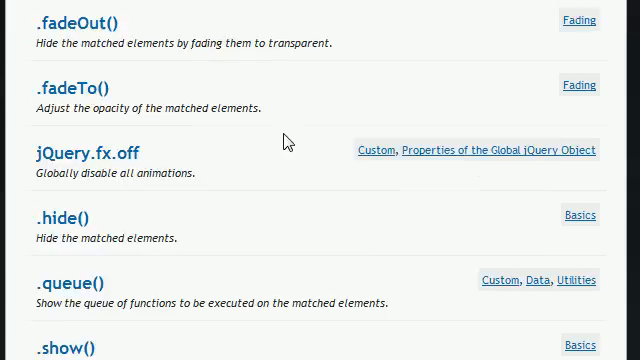
scroll(down, 3)
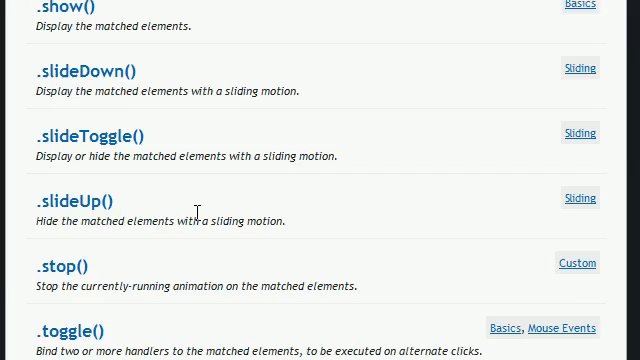
scroll(up, 3)
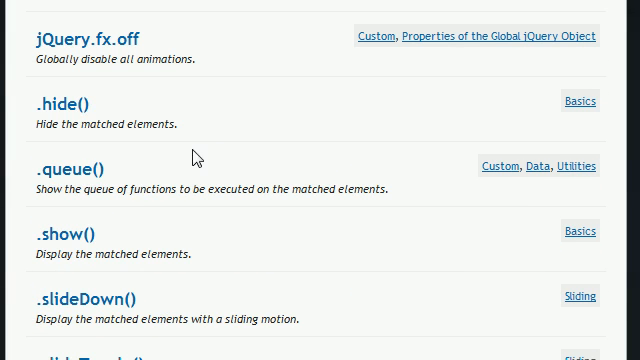
mouse_move(62, 102)
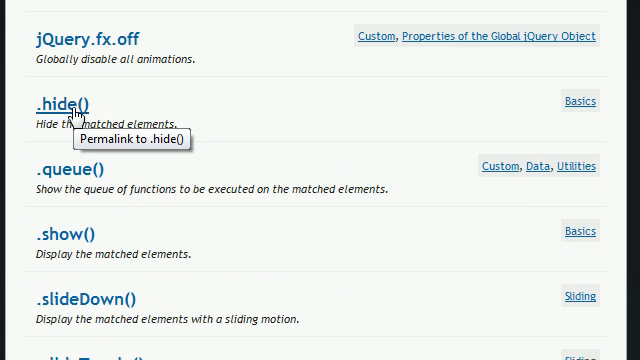
Read the .hide() reference page through its duration/callback description, demos and comments
click(64, 100)
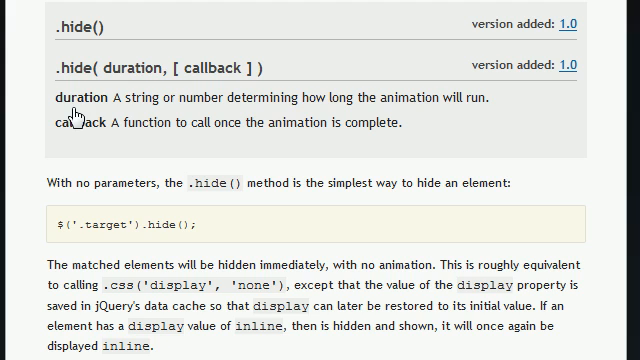
scroll(down, 3)
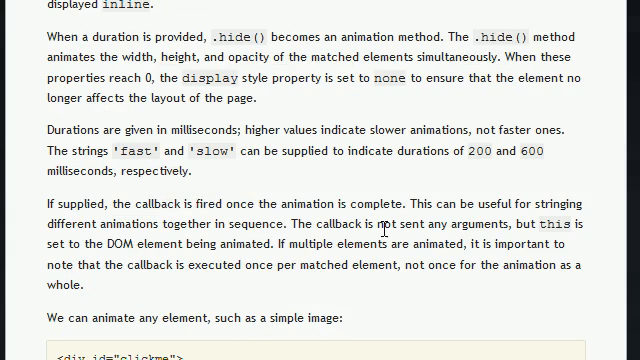
mouse_move(384, 228)
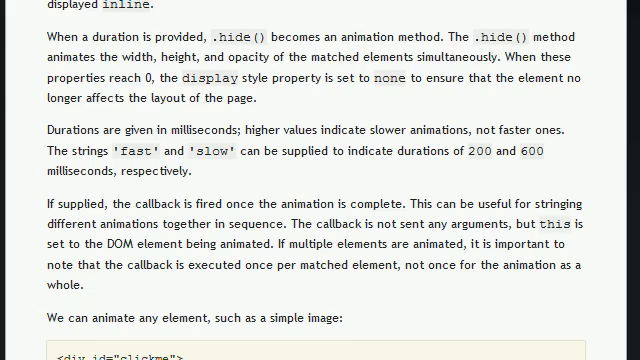
scroll(down, 3)
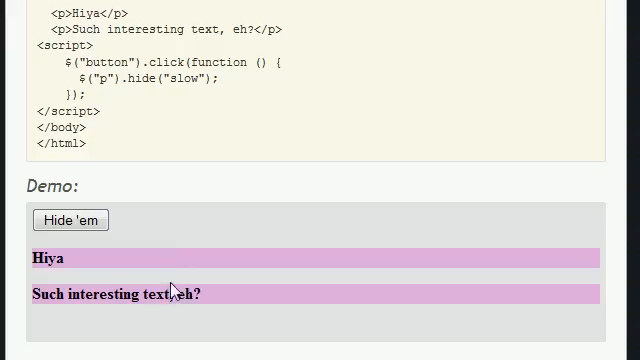
scroll(down, 3)
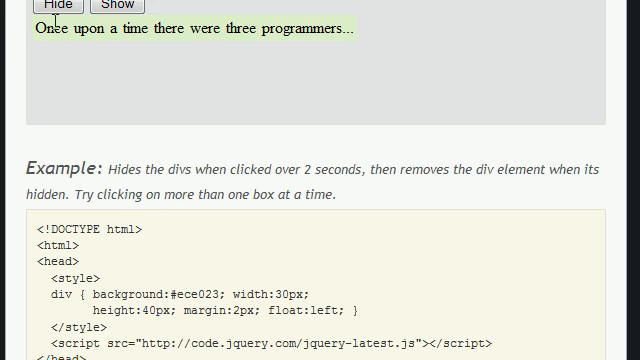
scroll(down, 3)
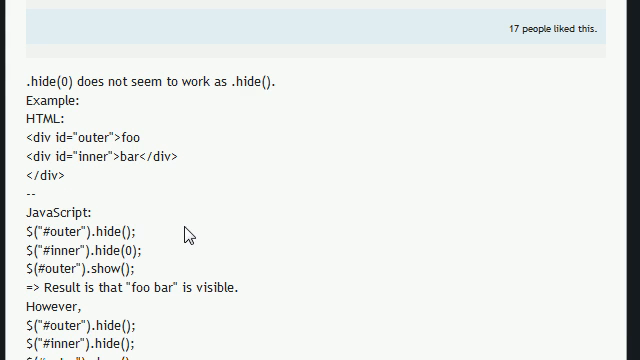
scroll(down, 3)
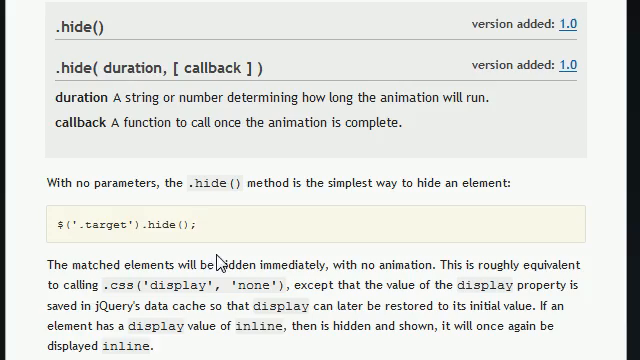
scroll(down, 3)
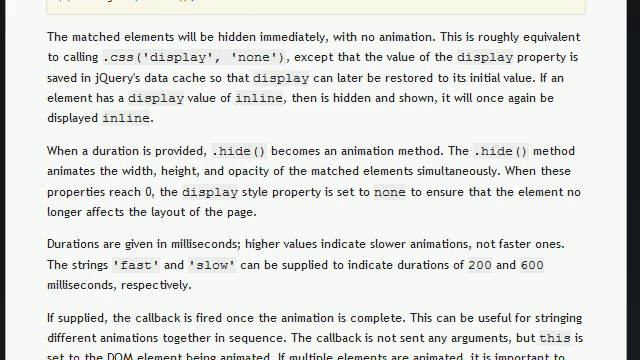
scroll(down, 3)
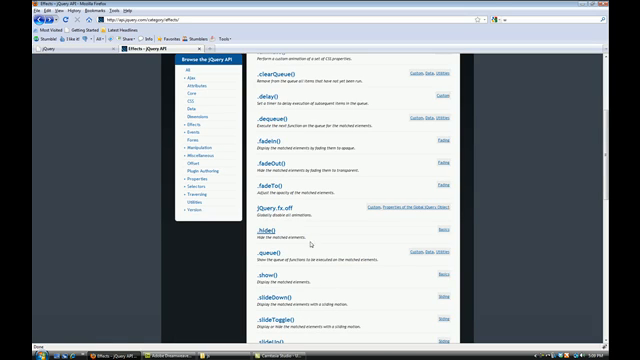
Scroll back to the top of the Effects category page
scroll(up, 3)
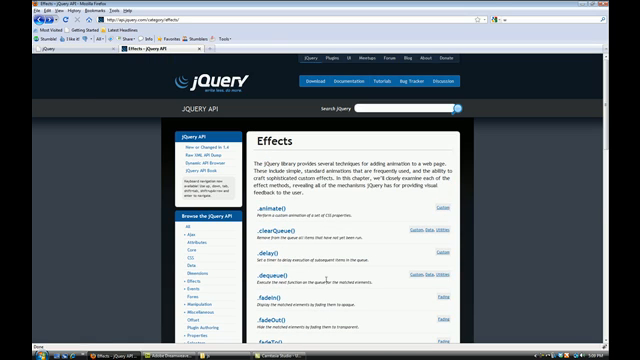